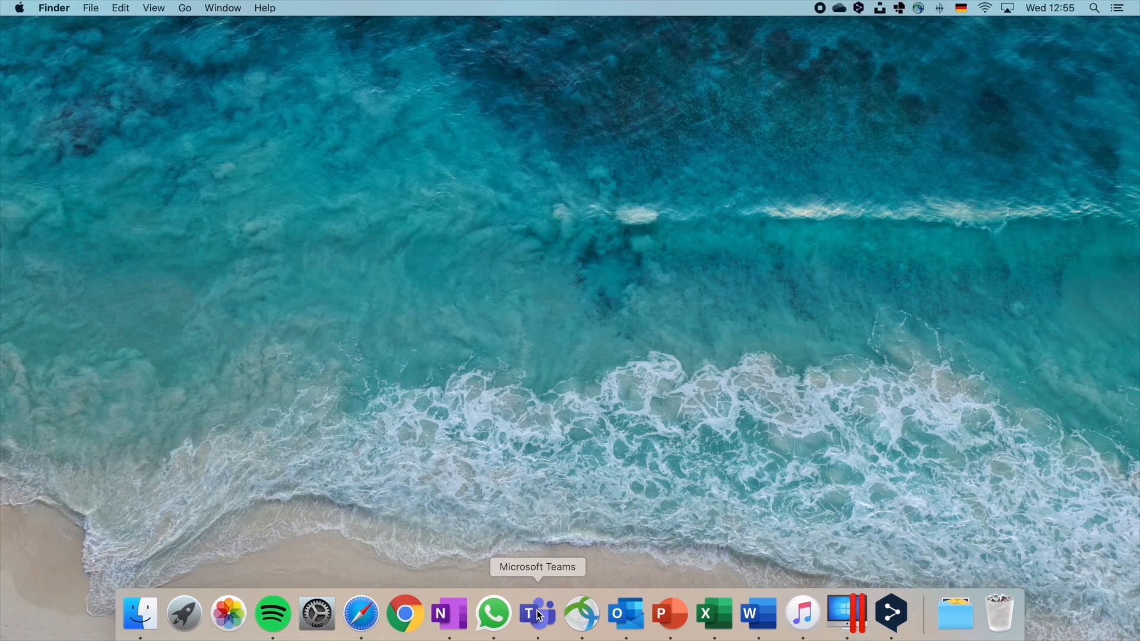
Step: Launch Microsoft Teams from the Dock with the empower bot chat open
click(537, 614)
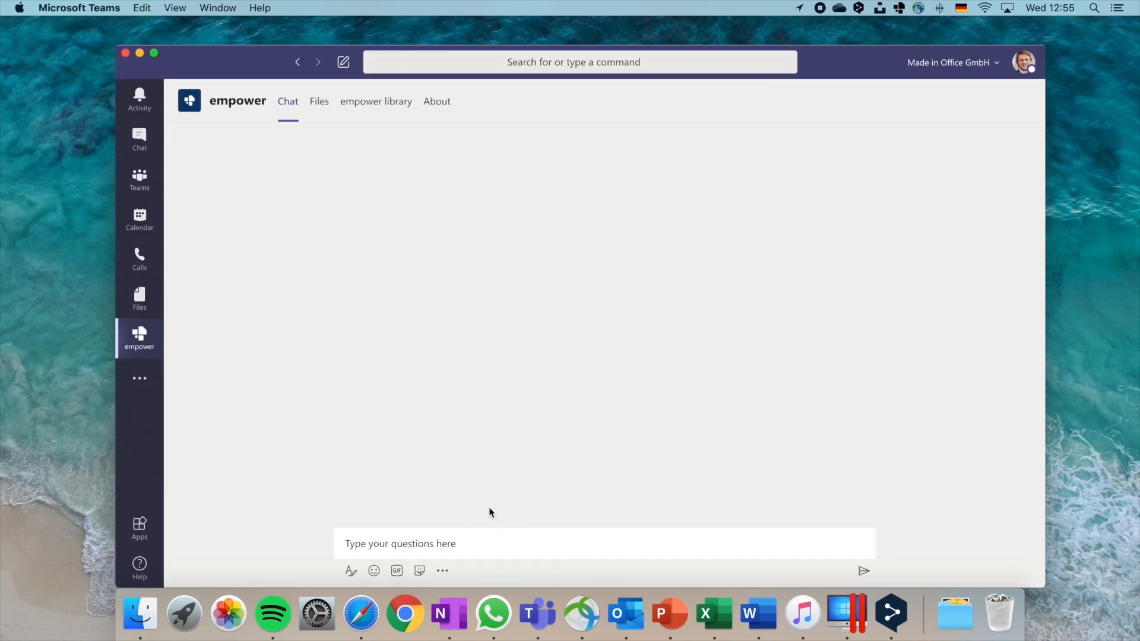
Step: Ask the empower bot for 'empower 8 architecture' docs and then for references
text(empower 8 architecture)
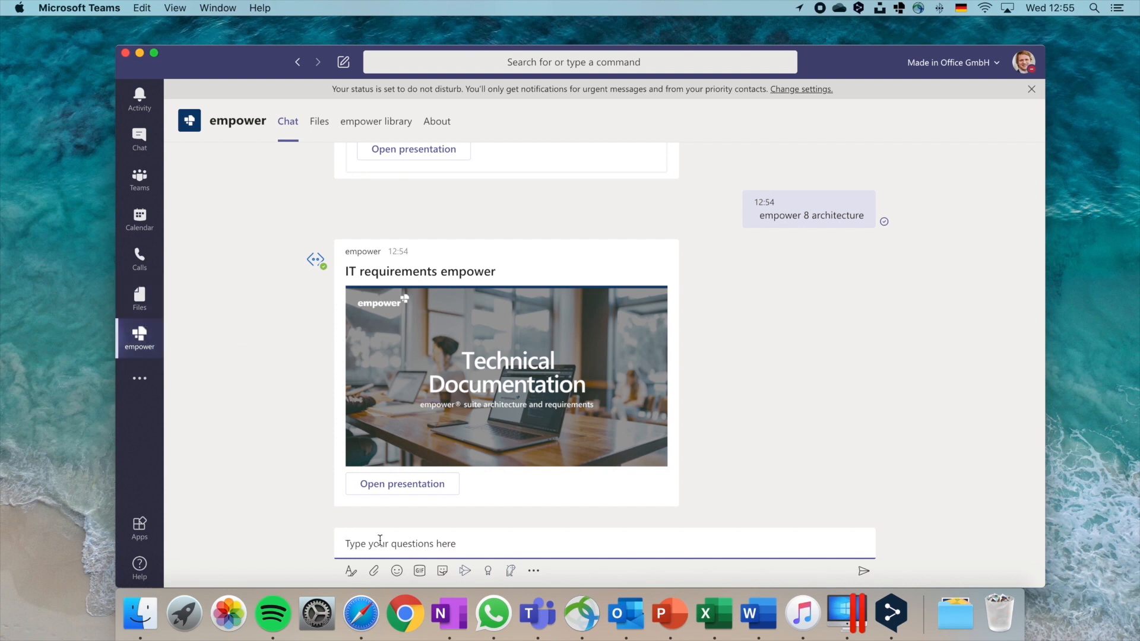
text(empowe)
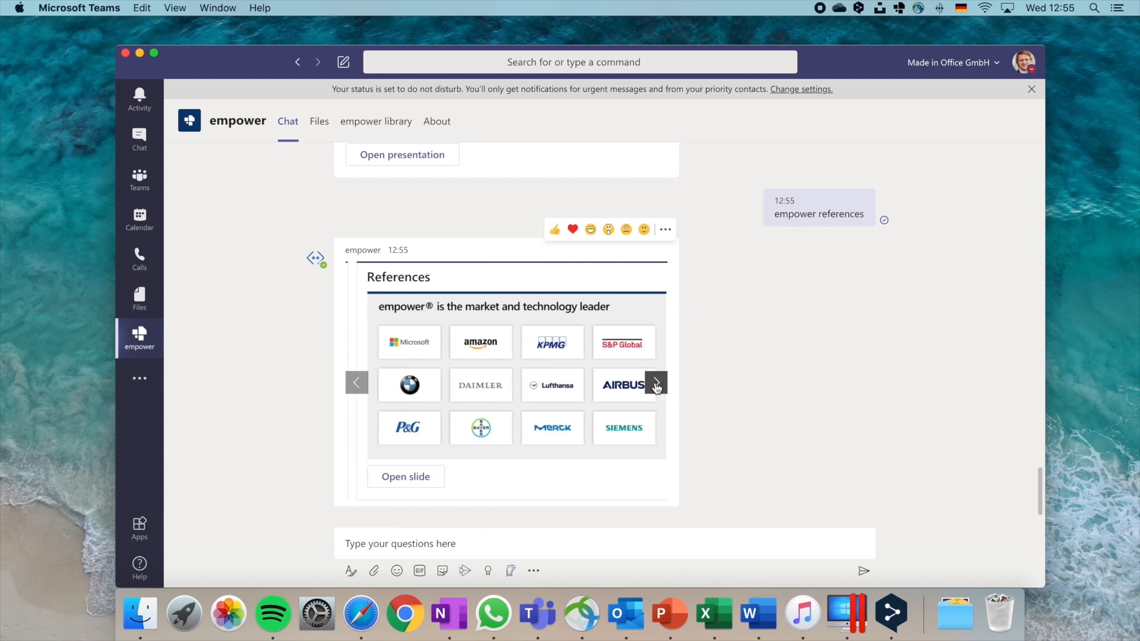
Step: Flip through the Automotive and Consulting & Finance reference slides, then switch to the empower library
click(653, 383)
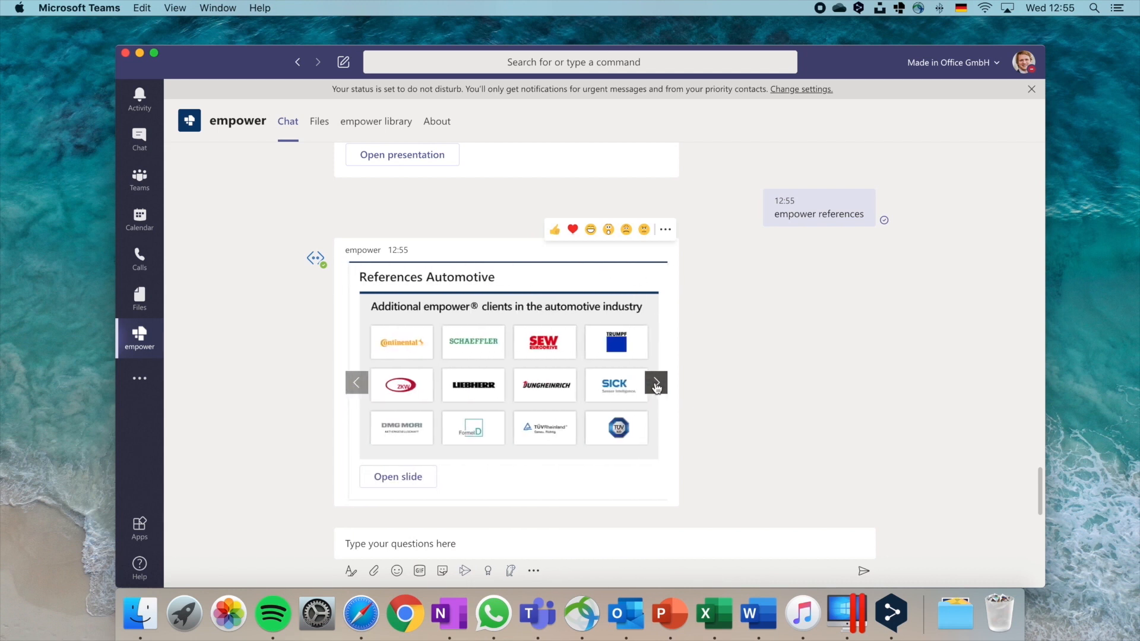
click(655, 383)
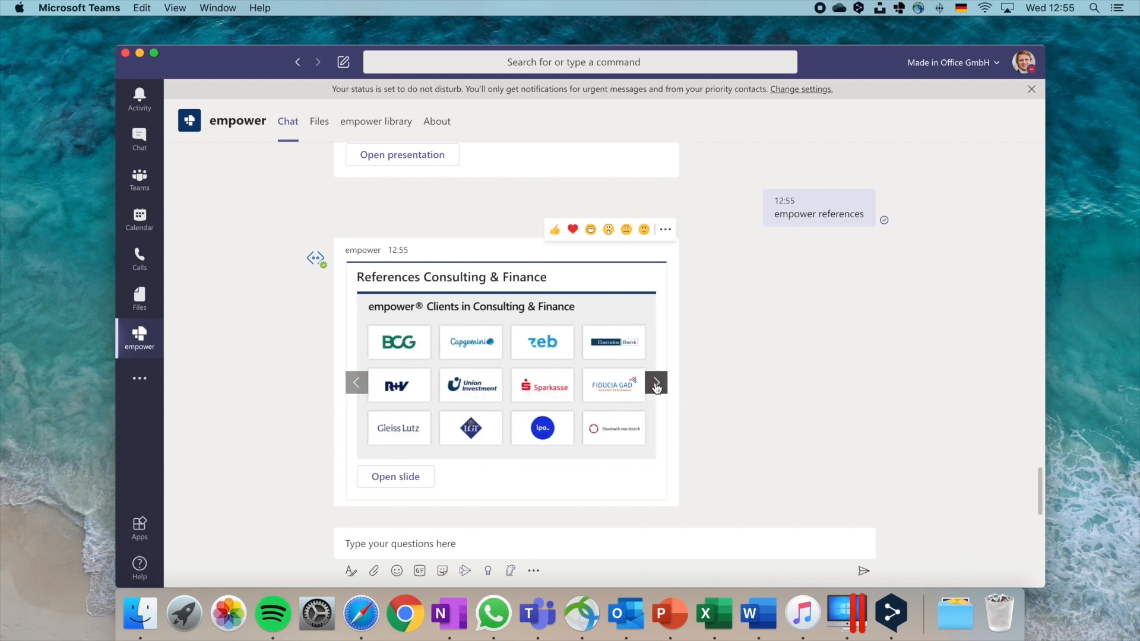
click(376, 121)
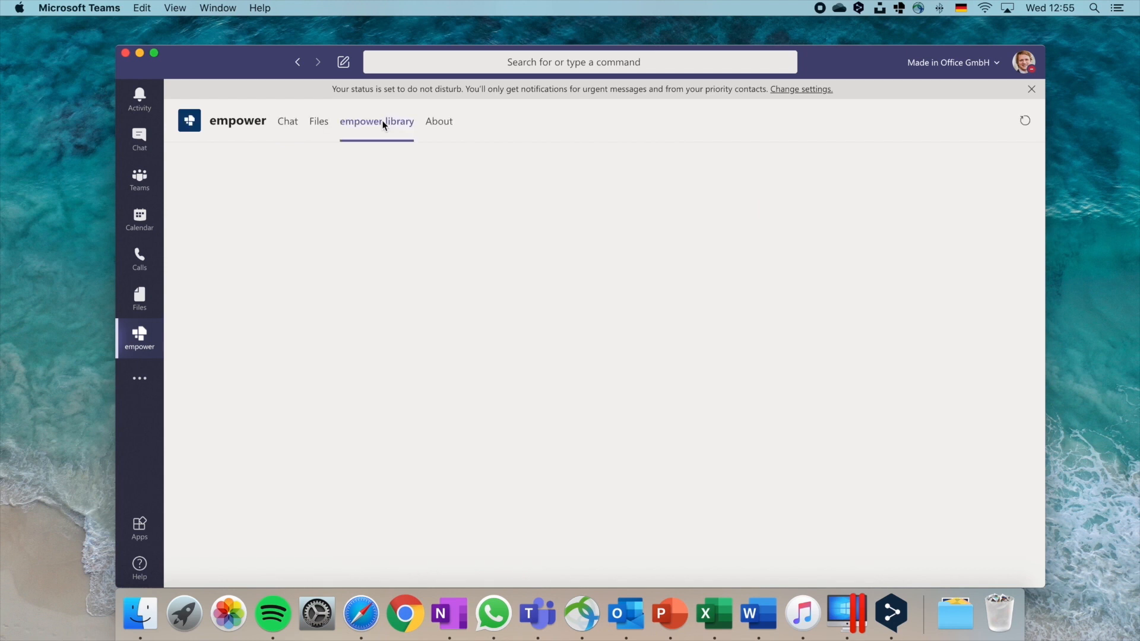
Step: Load the library's 2 Products > empower suite Brochure slides
click(376, 121)
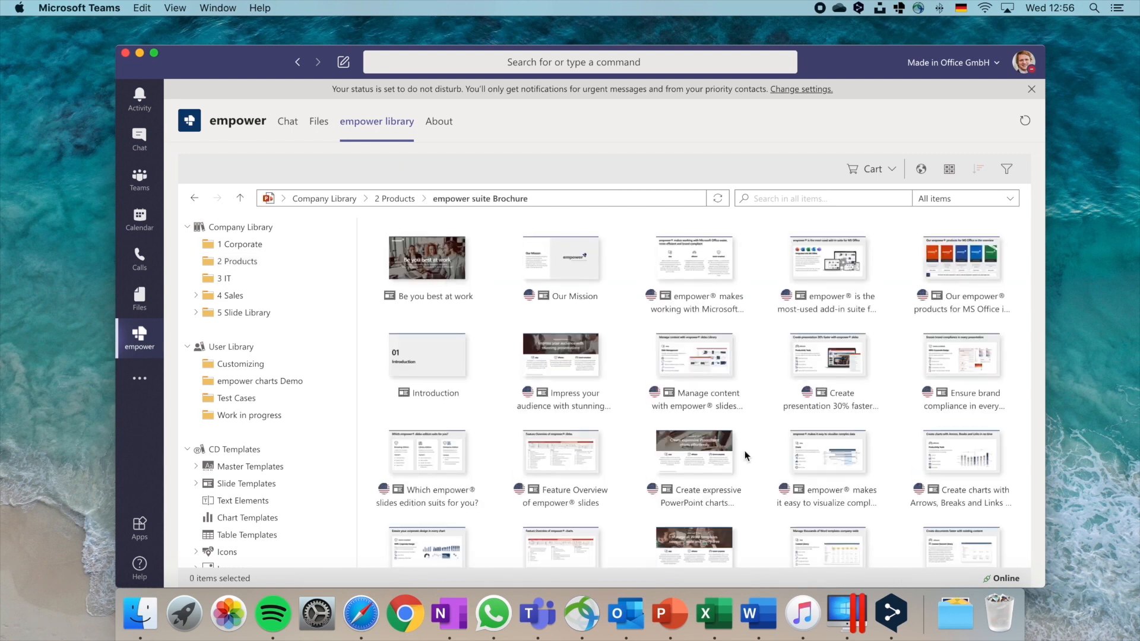
mouse_move(288, 121)
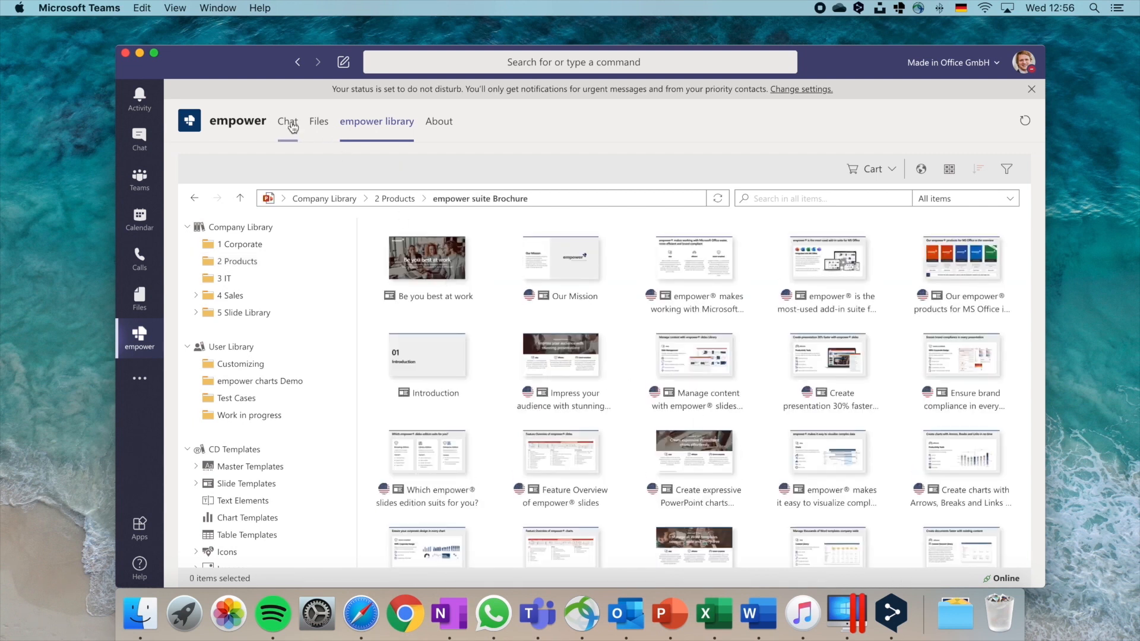
Step: Back in the bot chat, ask for 'project plan ms teams app' and open the Project Plan Teams App slide
click(288, 121)
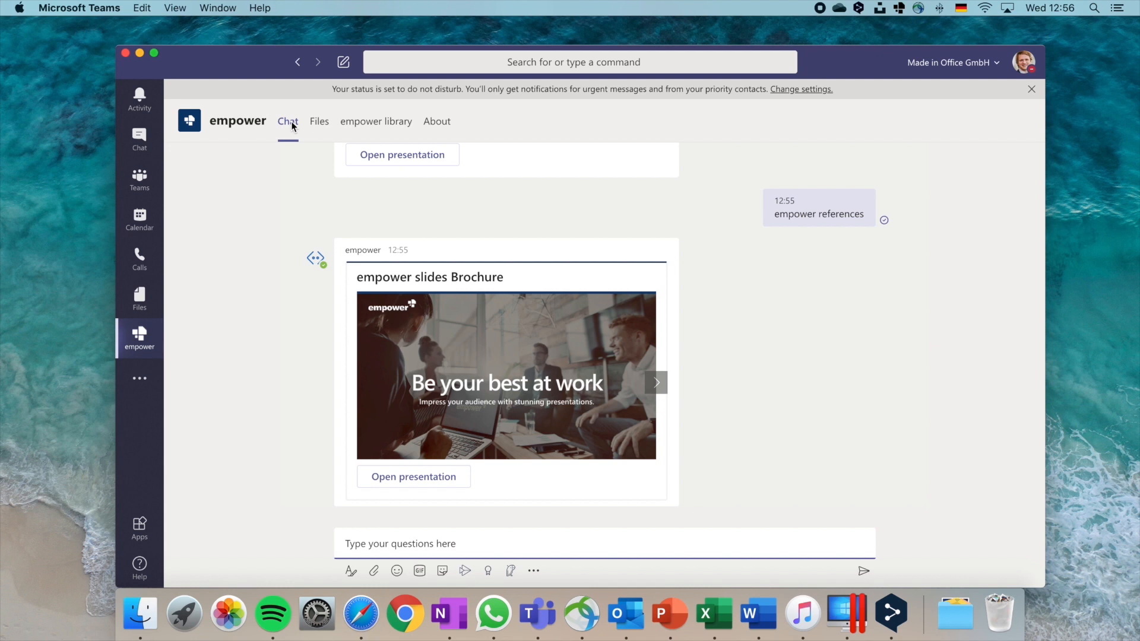
text(project)
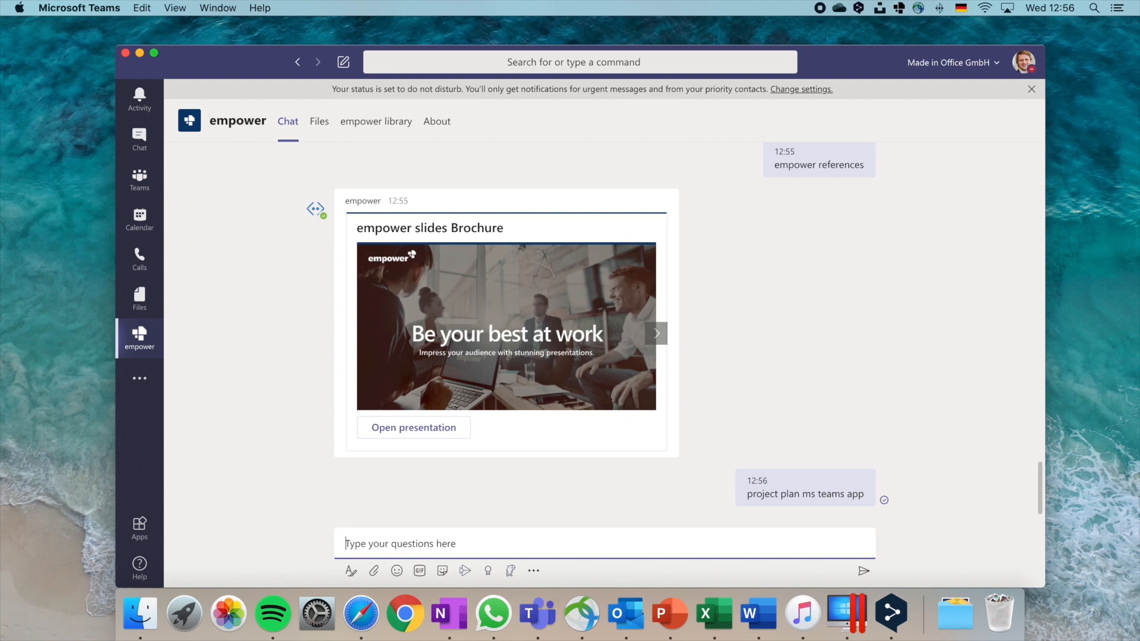
scroll(down, 3)
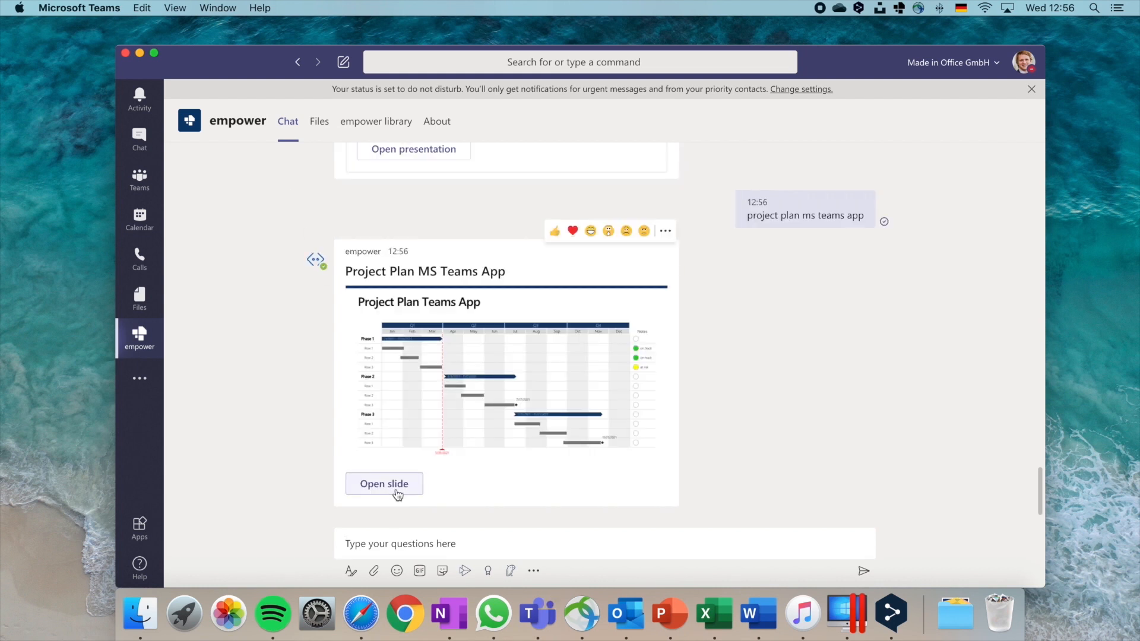
click(384, 484)
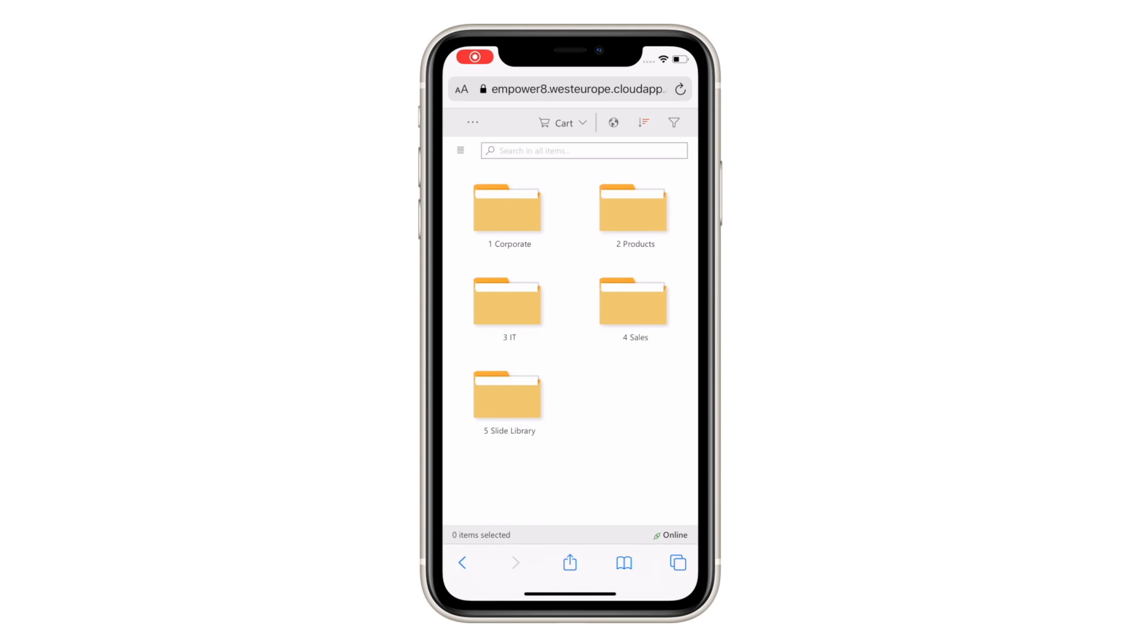
Step: Filter the empower library to English content only
click(613, 122)
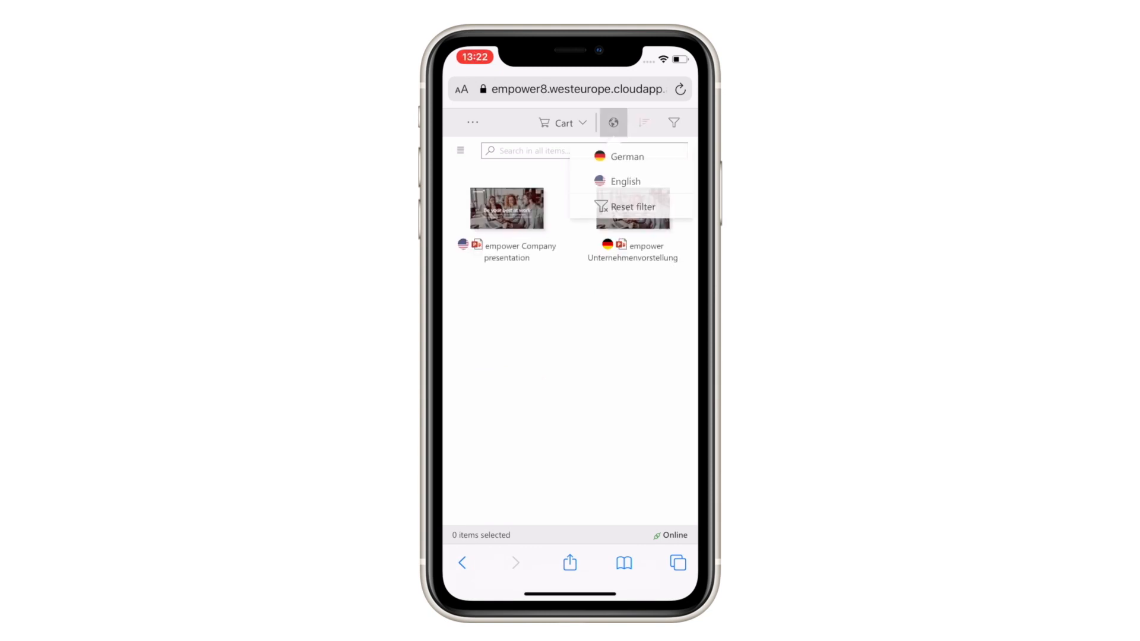
click(623, 180)
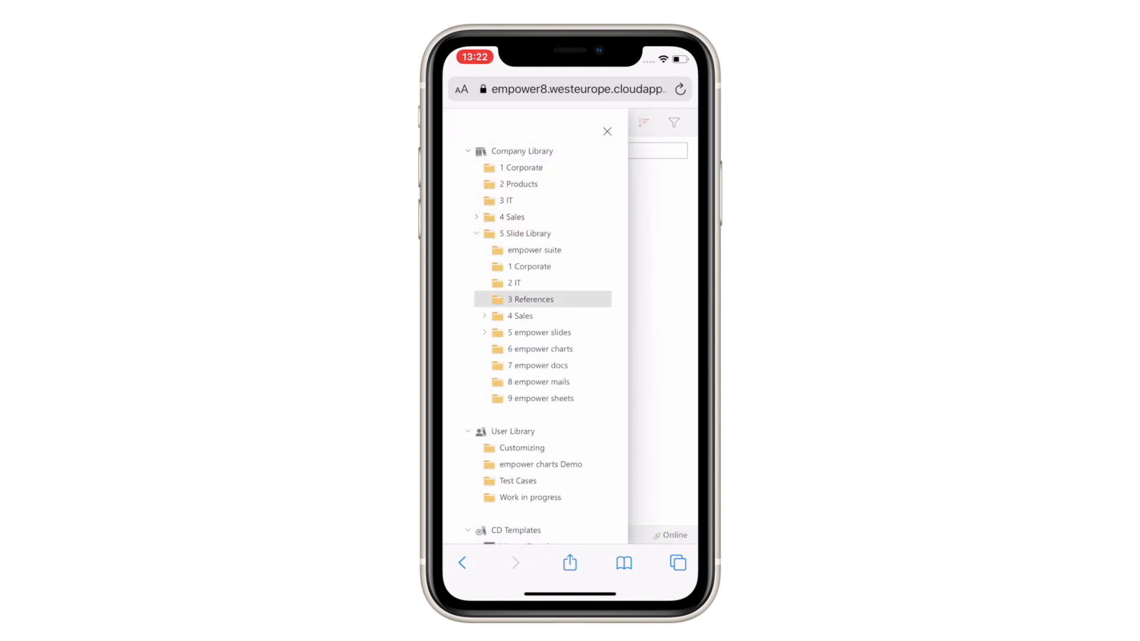
Step: Open the 3 References folder in 5 Slide Library and its Consulting & Finance slide
click(531, 300)
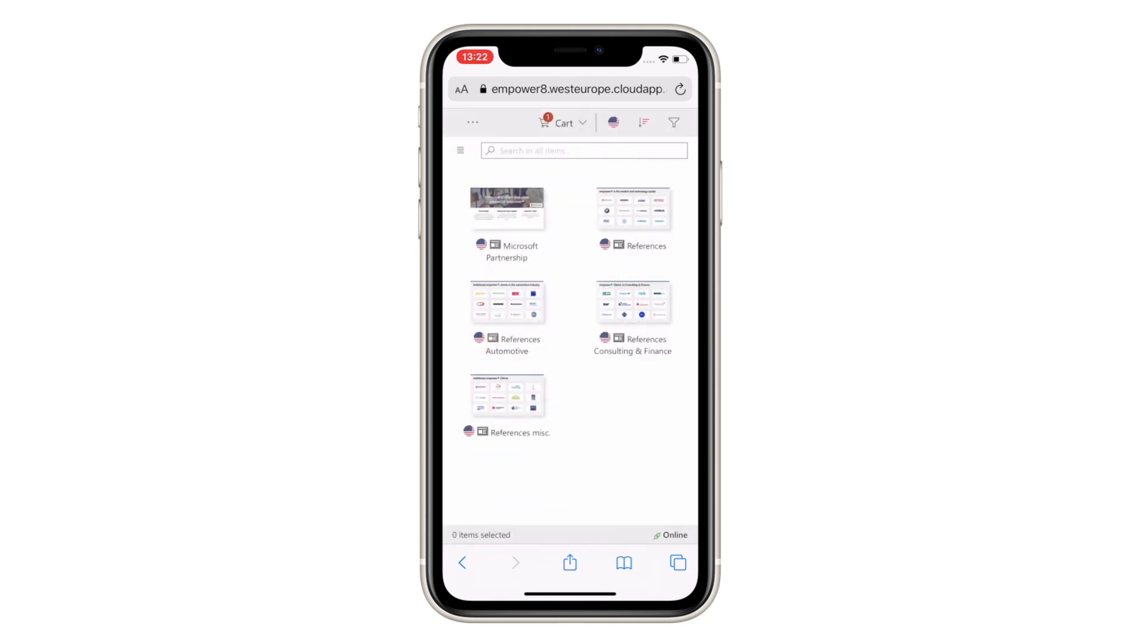
click(632, 303)
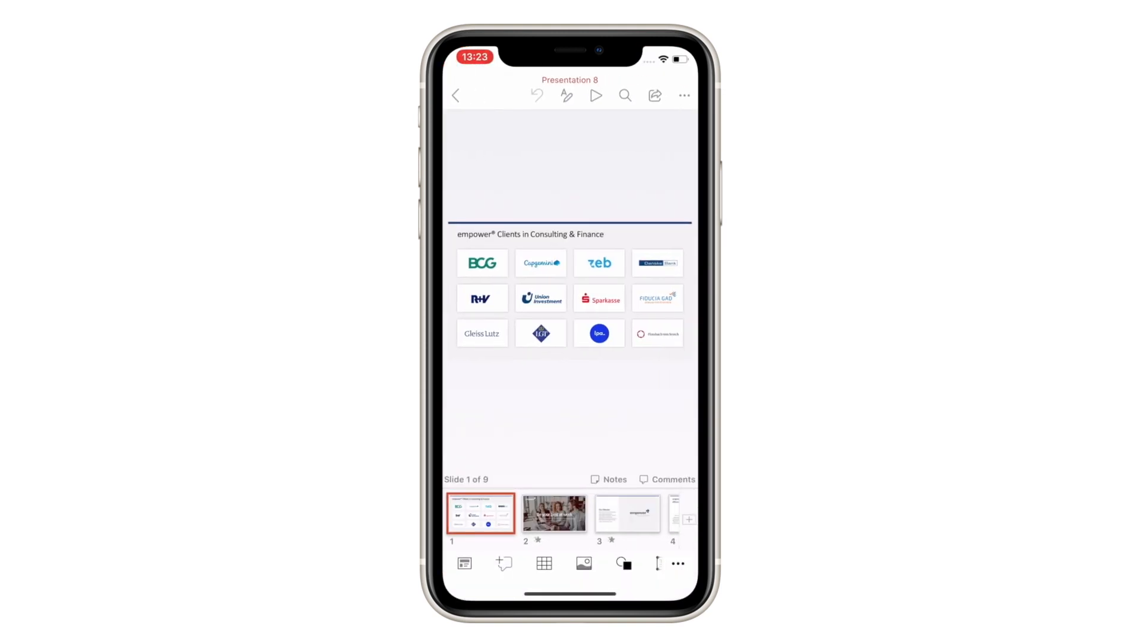
Step: Delete an unwanted slide to trim the deck to eight, then start sharing
click(509, 513)
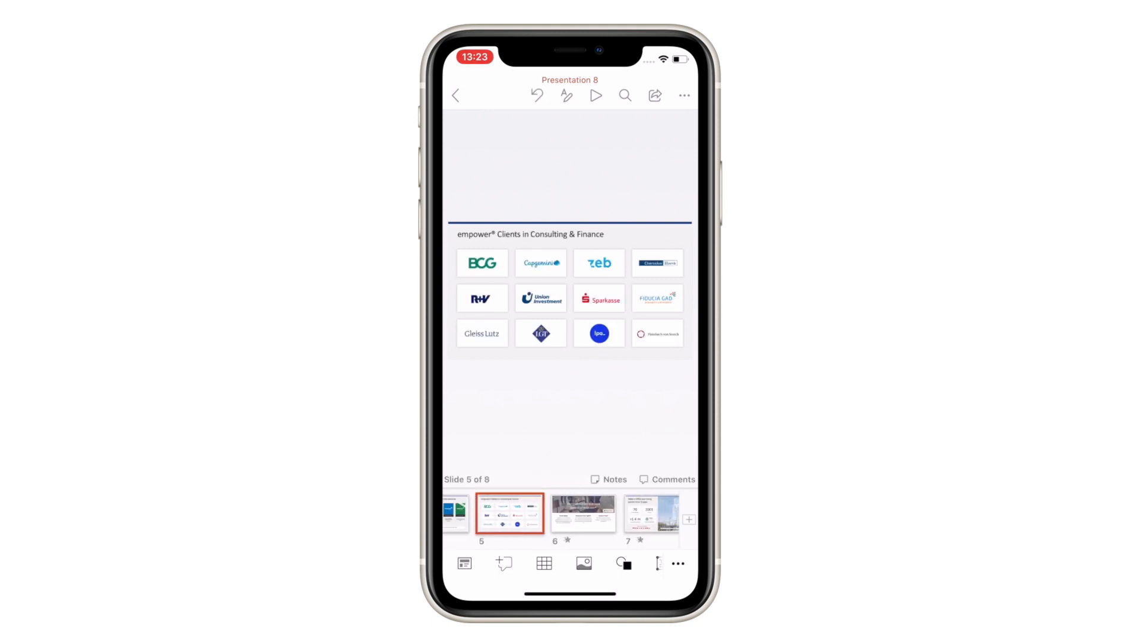
click(454, 512)
text(U)
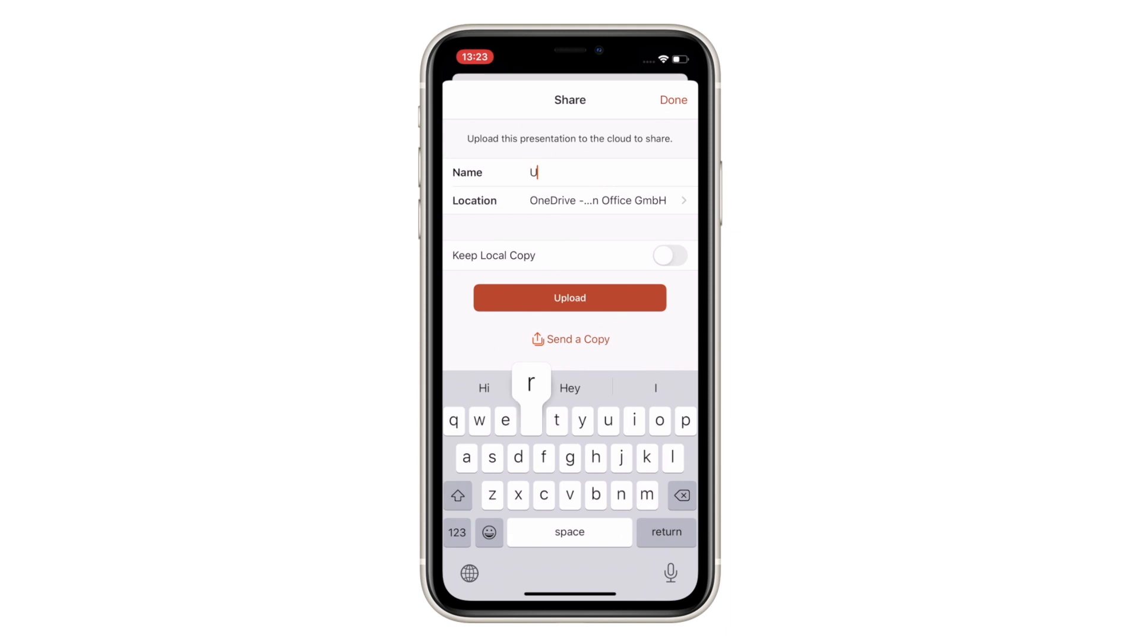
Step: Name the presentation 'Urgent' and send a copy through a new Outlook email
text(rgent)
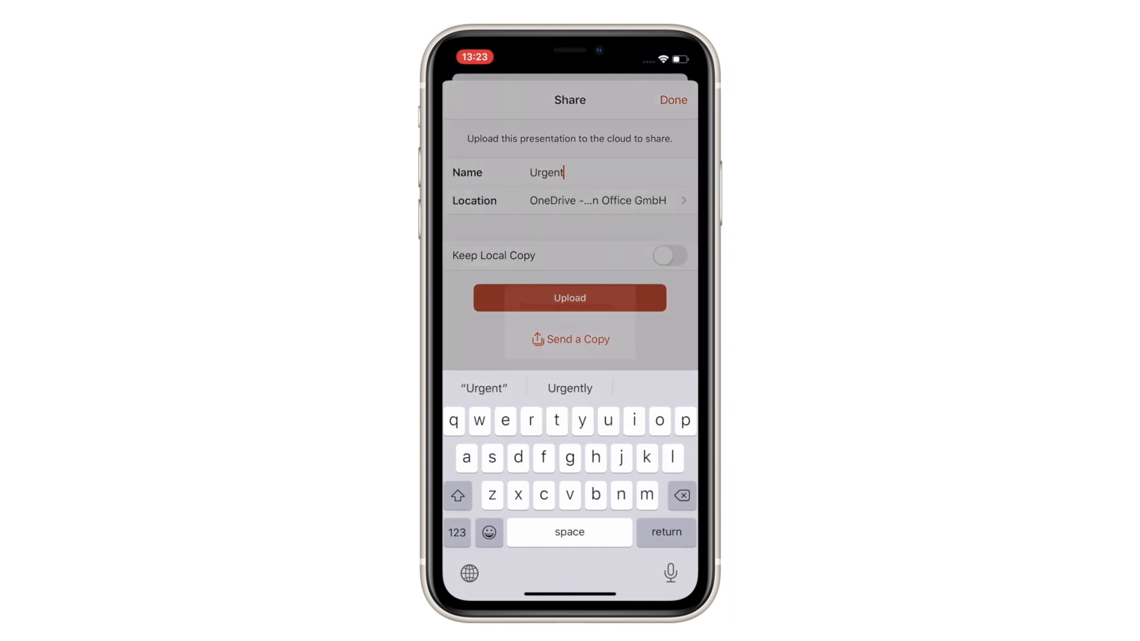
click(570, 338)
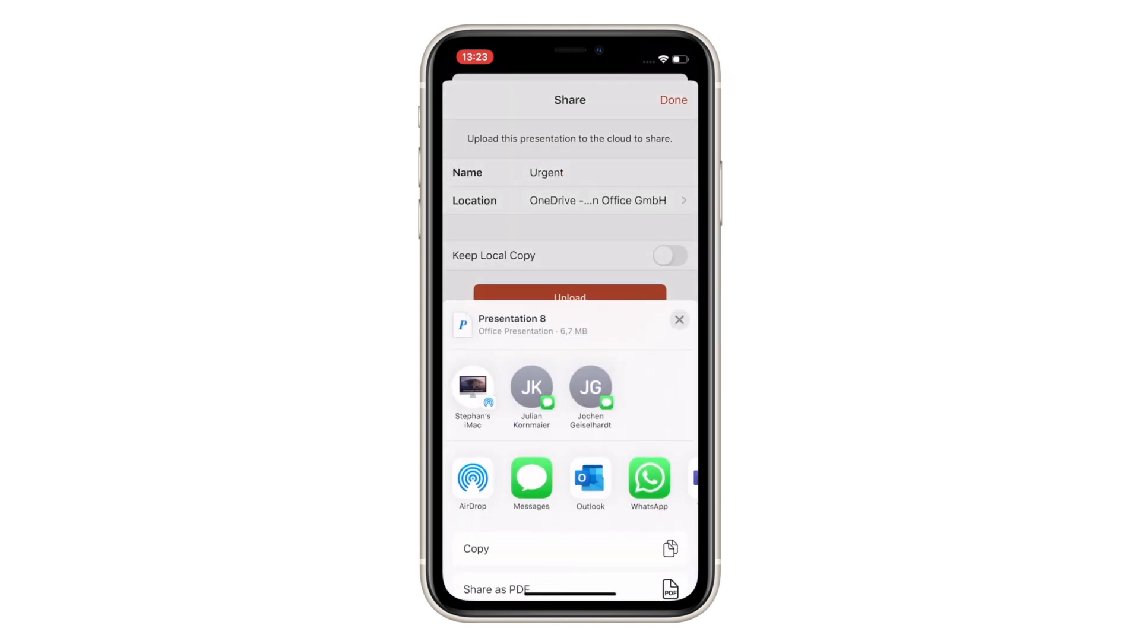
click(590, 480)
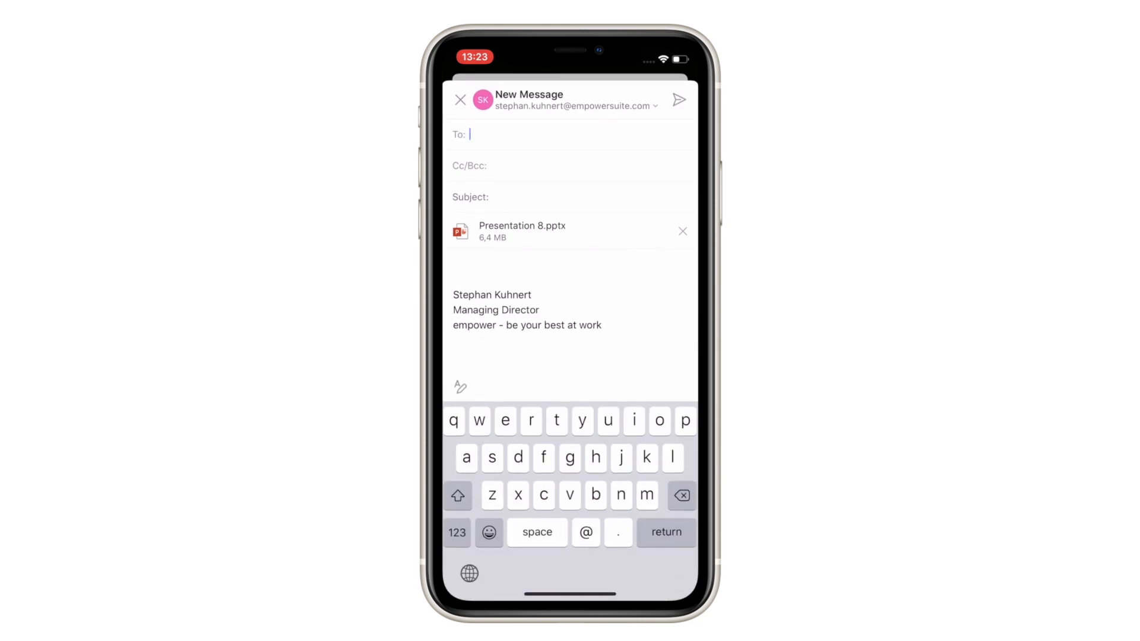